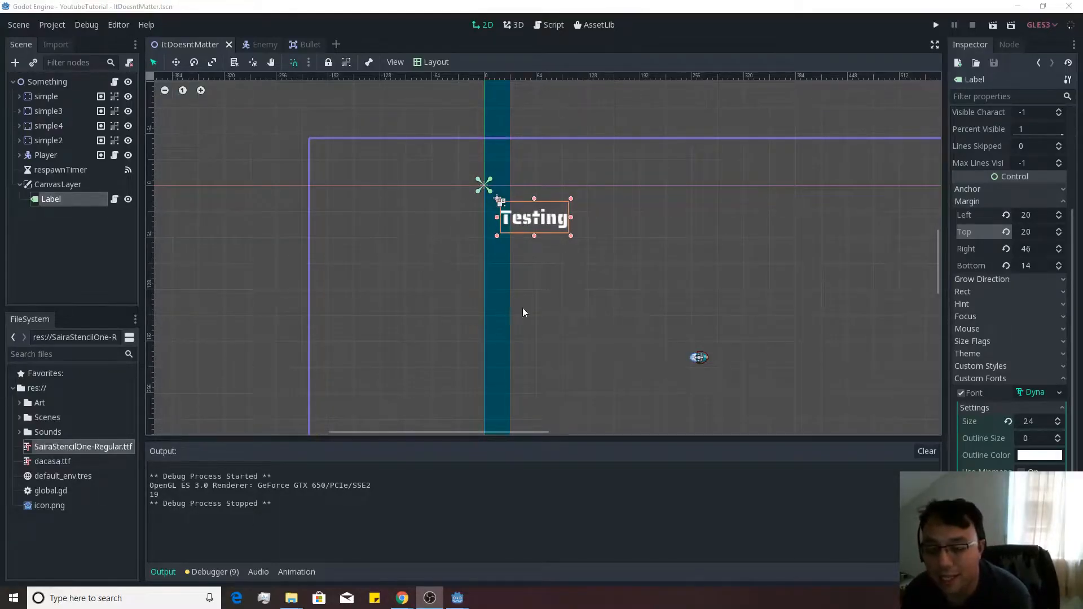
{"action": "mouse_move", "coordinate": [483, 318]}
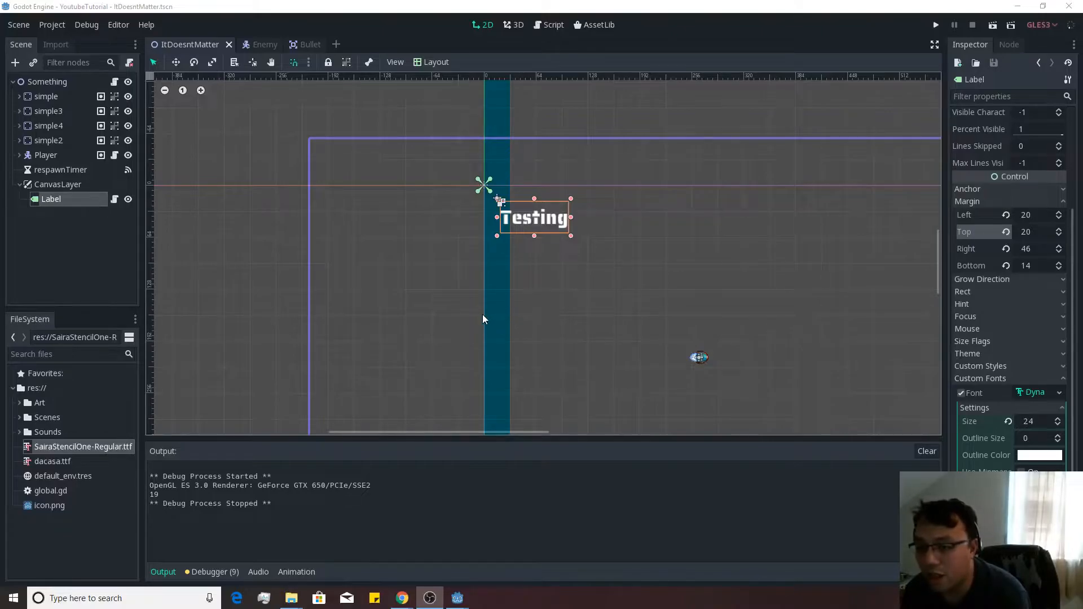
{"action": "mouse_move", "coordinate": [468, 315]}
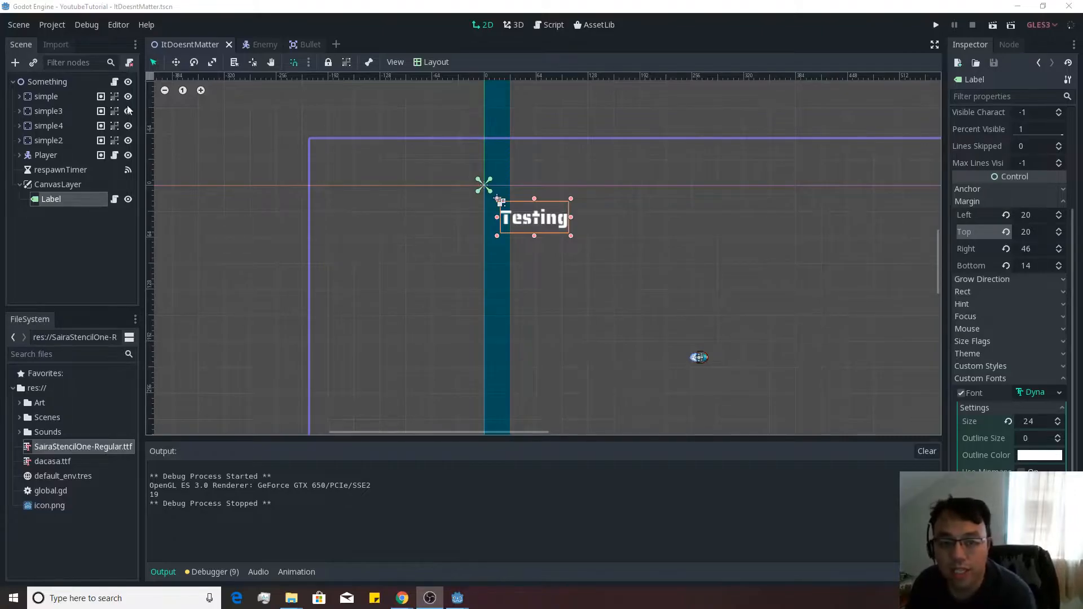
{"action": "mouse_move", "coordinate": [74, 515]}
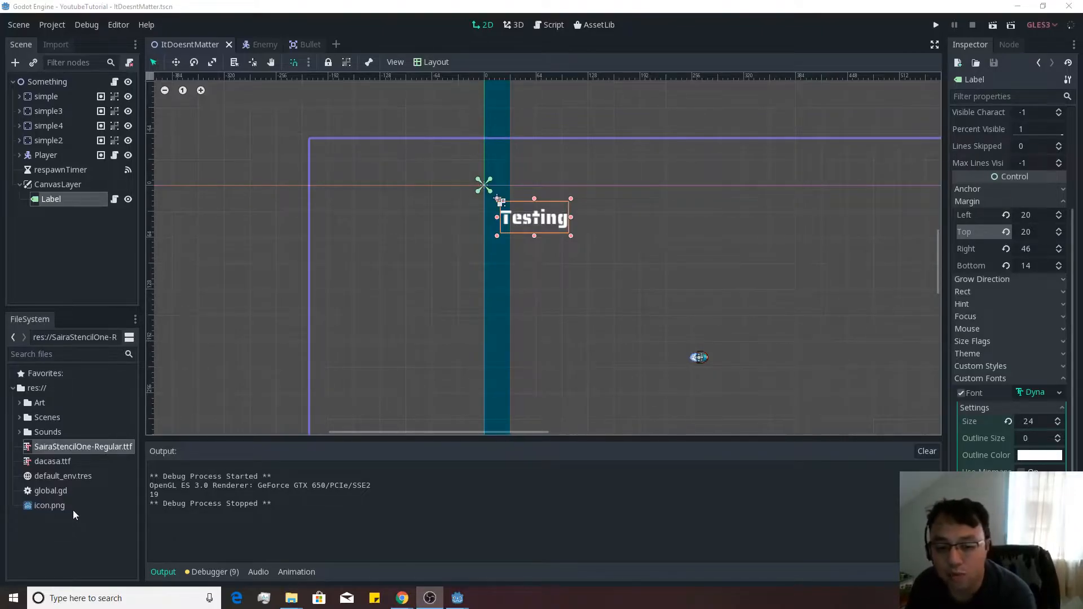
Step: Open global.gd in the Script editor showing the score variables and enemy_killed
{"action": "left_click", "coordinate": [552, 25]}
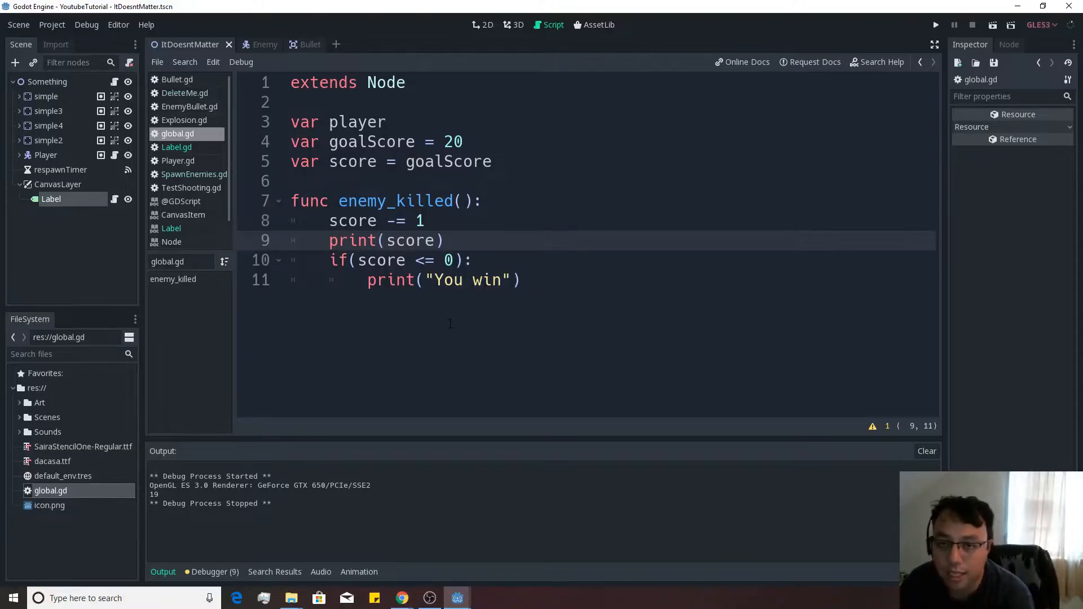
Step: Declare 'signal killed_enemy' on a new line below the score variables
{"action": "left_click", "coordinate": [387, 239]}
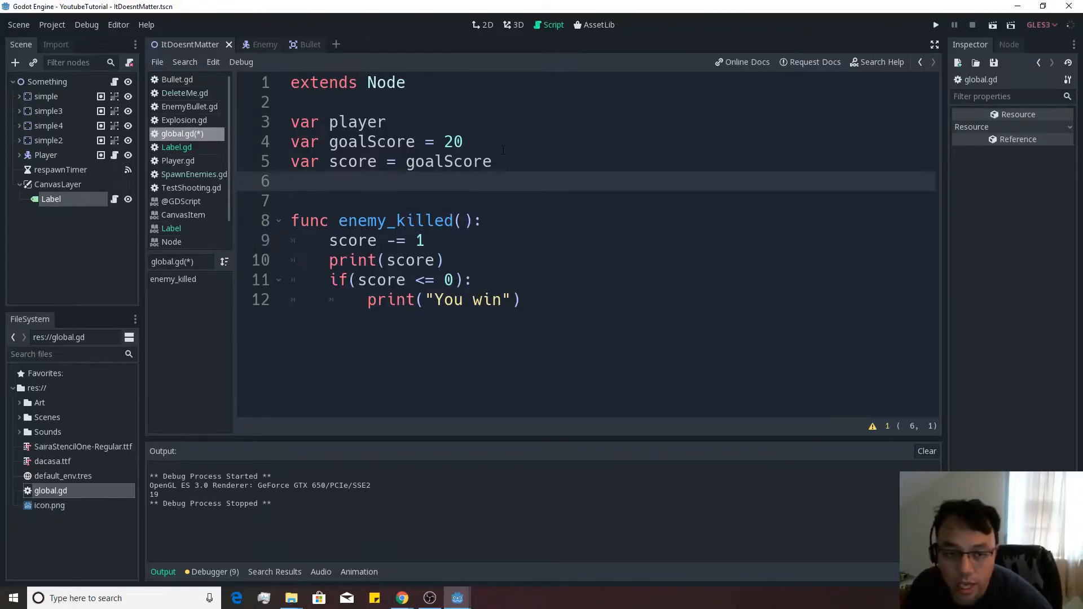
{"action": "type", "text": "s"}
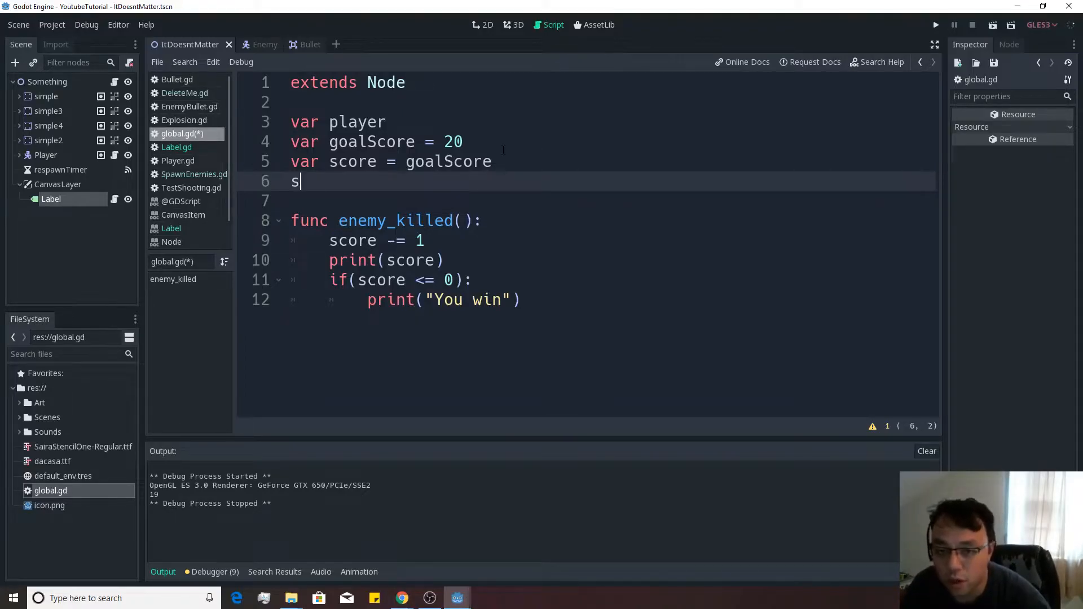
{"action": "type", "text": "ignal"}
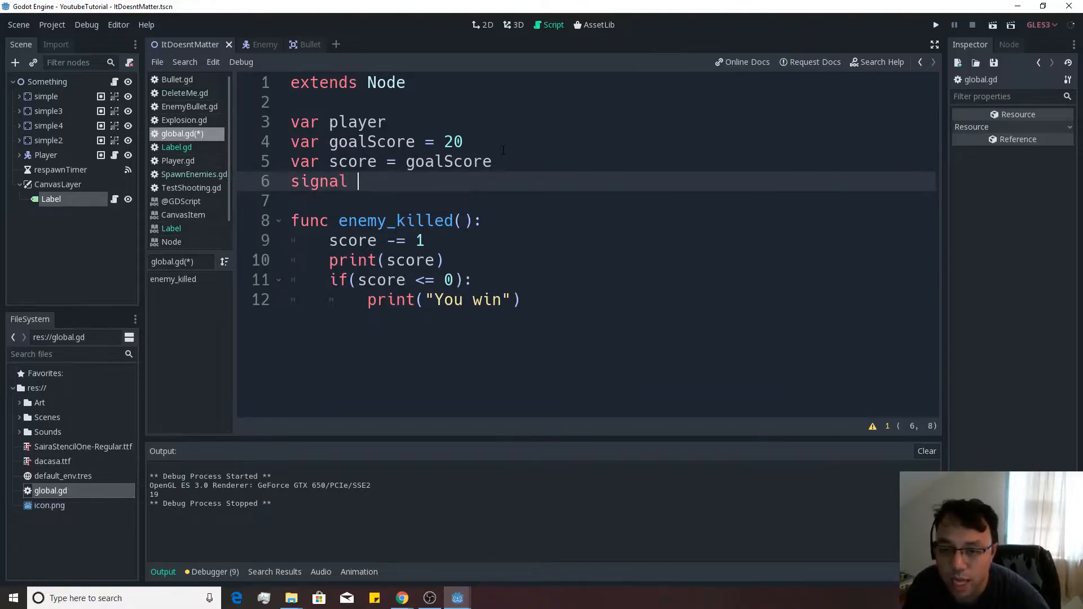
{"action": "type", "text": "ki"}
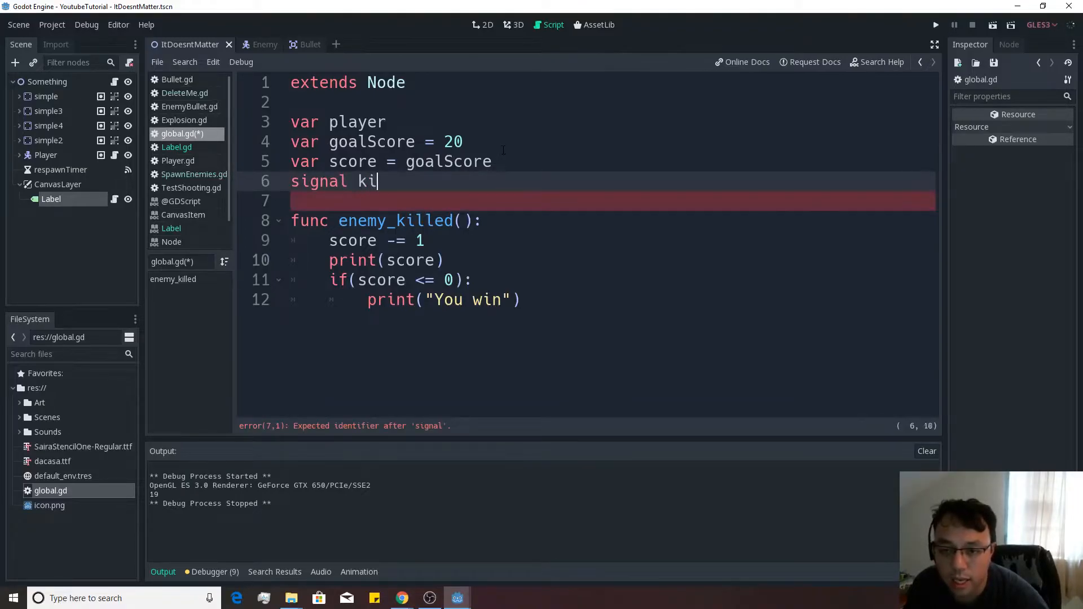
{"action": "type", "text": "lled_enemy"}
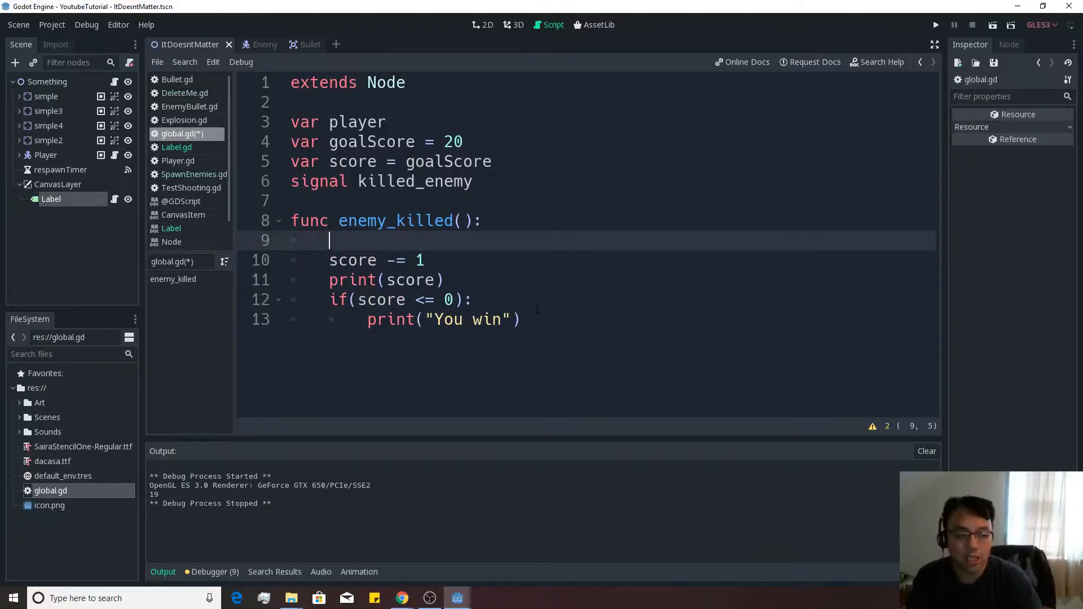
Step: Emit "killed_enemy" at the start of enemy_killed() and save the script
{"action": "type", "text": "emit_signal(\"killed_enemy"}
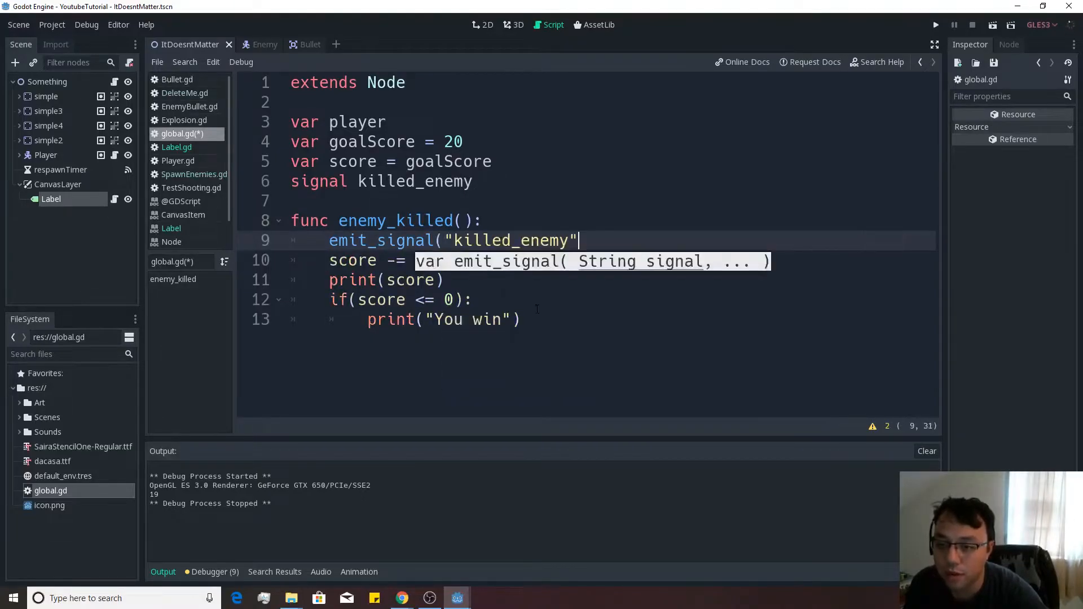
{"action": "type", "text": ")"}
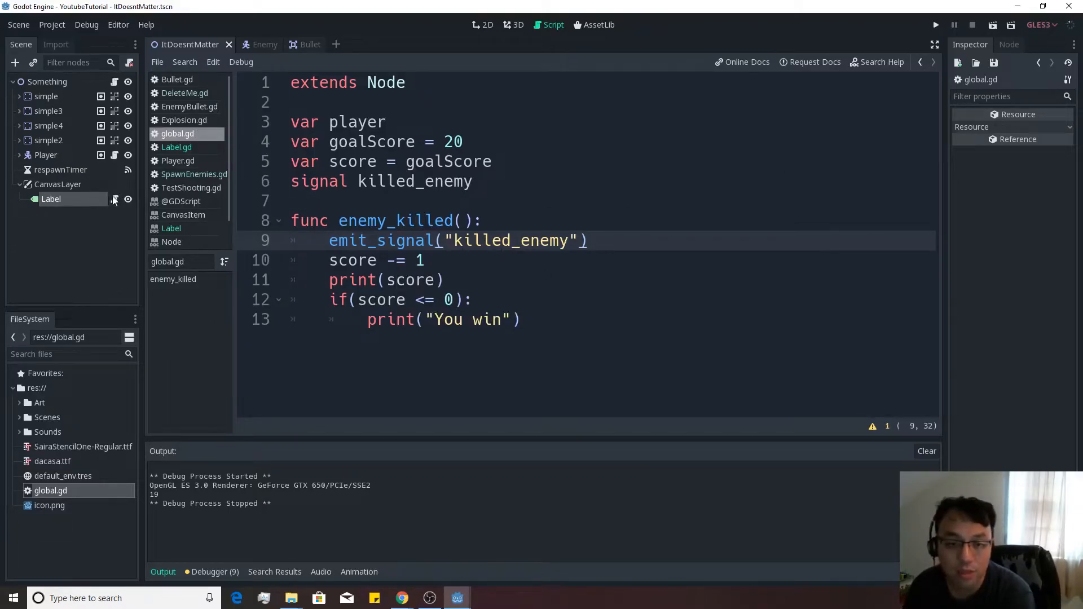
Step: In Label.gd _ready, start a global.connect("killed_enemy", self, ...) call
{"action": "left_click", "coordinate": [175, 147]}
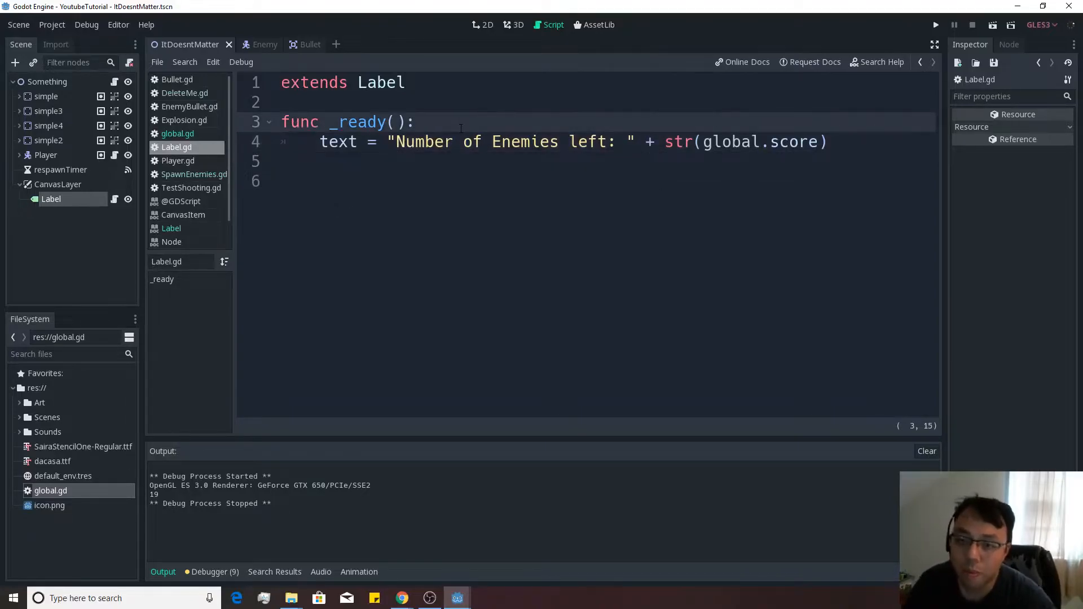
{"action": "type", "text": "$"}
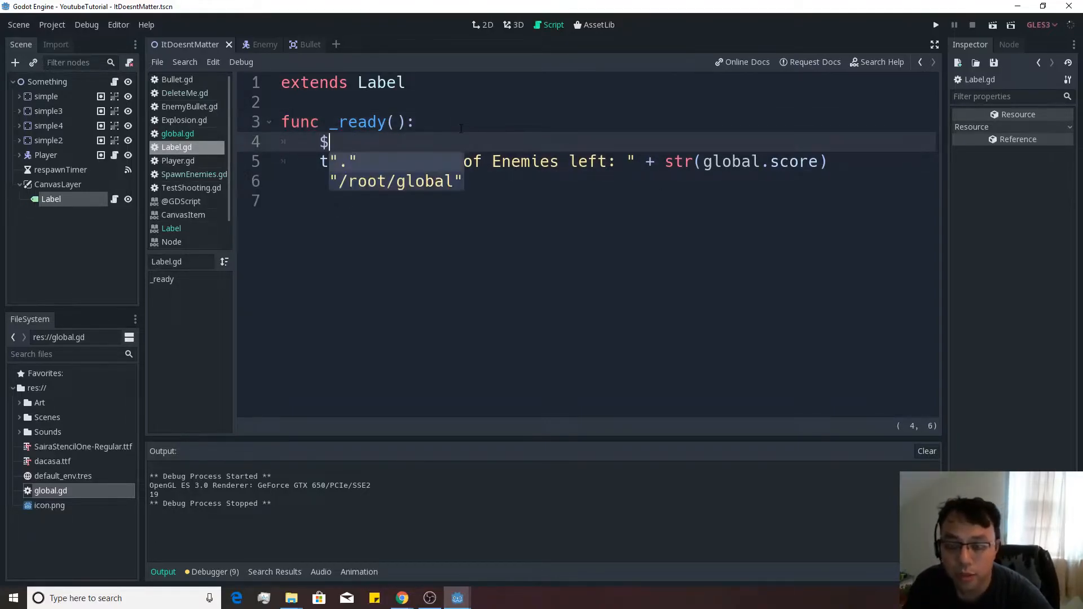
{"action": "type", "text": "global.connect(\"killed_enemy\","}
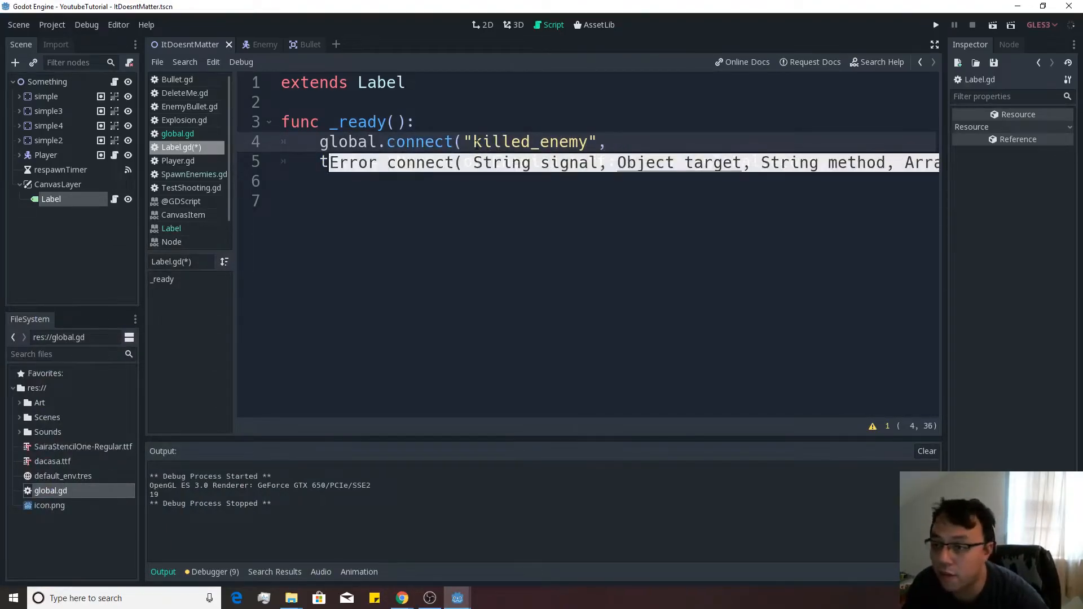
{"action": "type", "text": "self"}
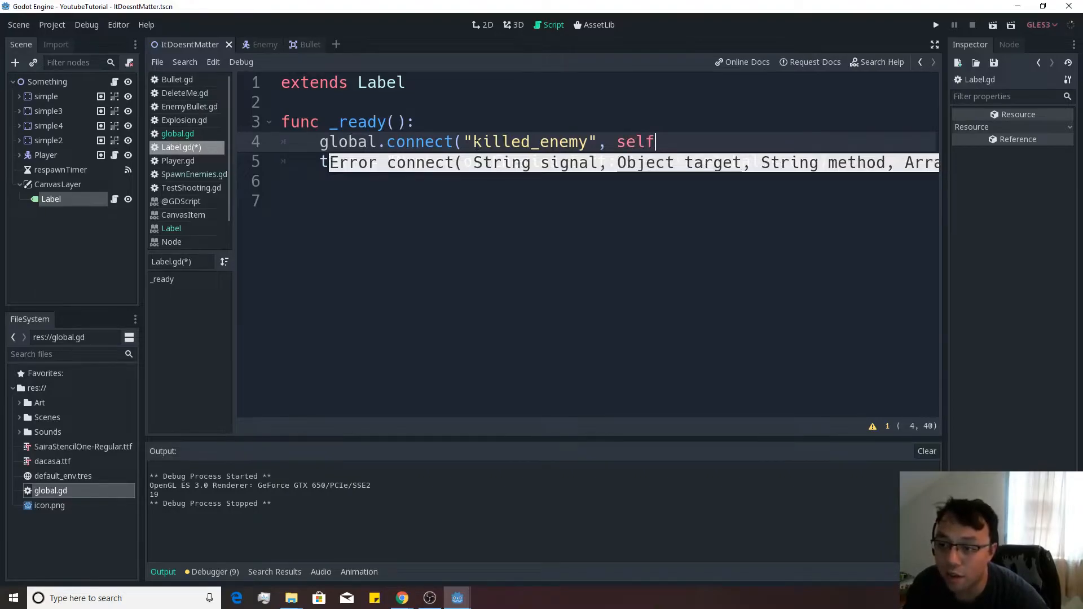
{"action": "type", "text": ","}
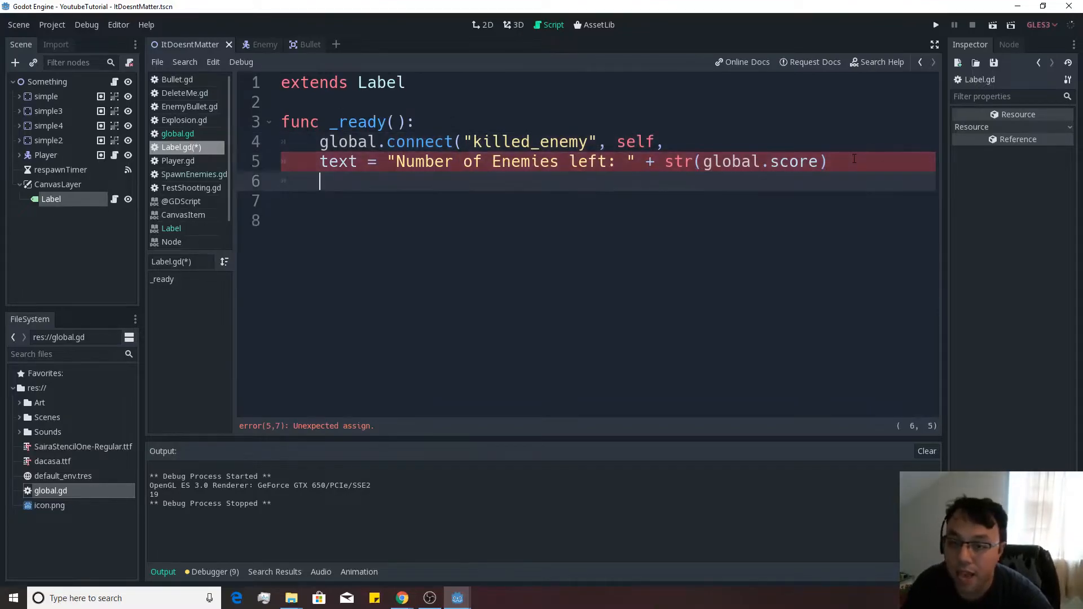
Step: Declare func update_text(): and pass "update_text" as the connect method, then save
{"action": "type", "text": "func"}
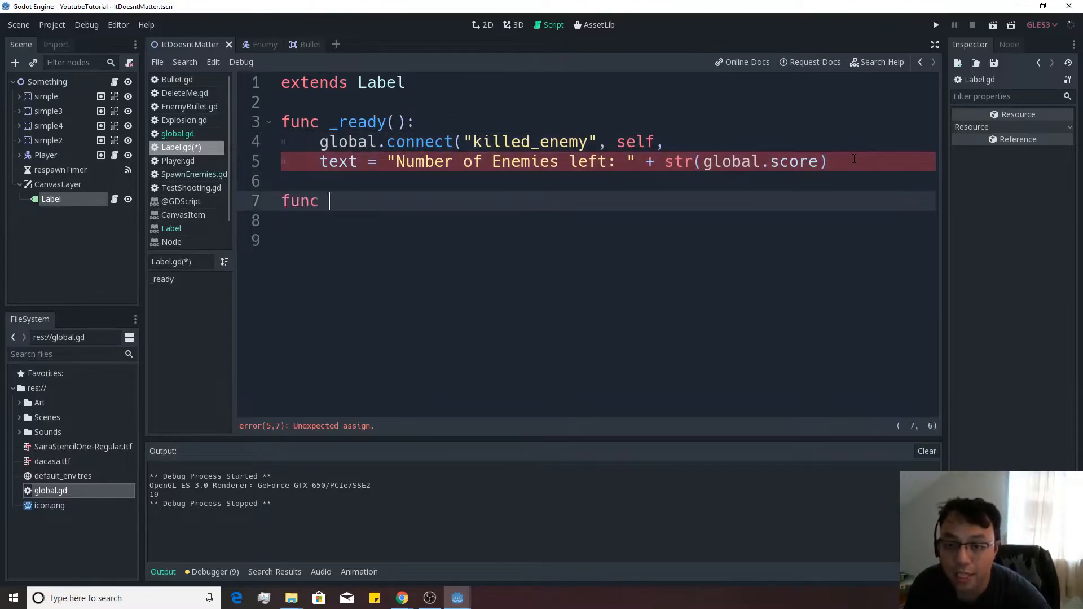
{"action": "type", "text": "upda"}
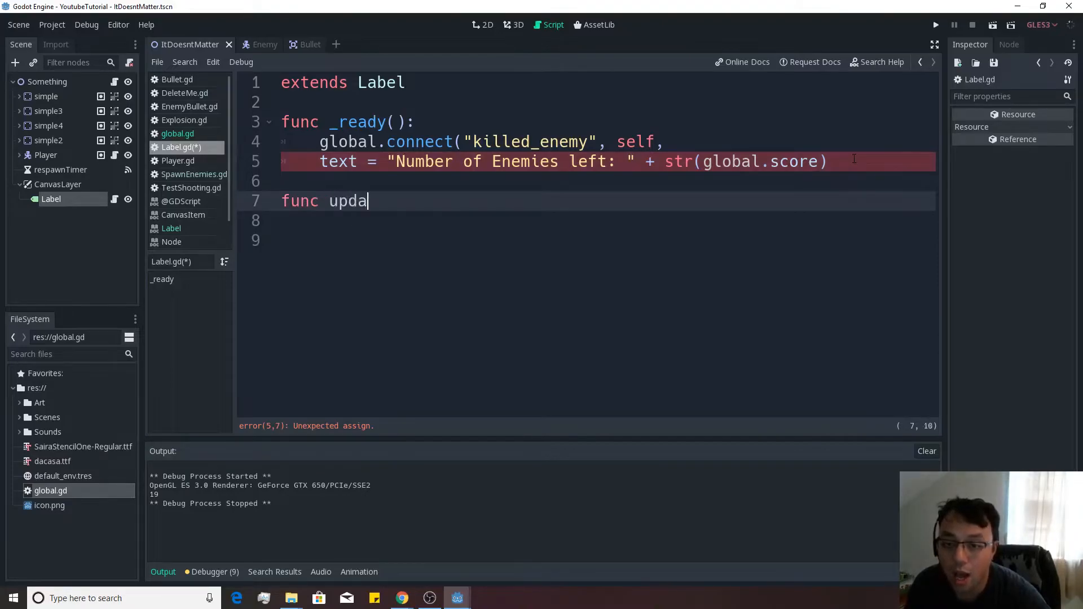
{"action": "type", "text": "te_test"}
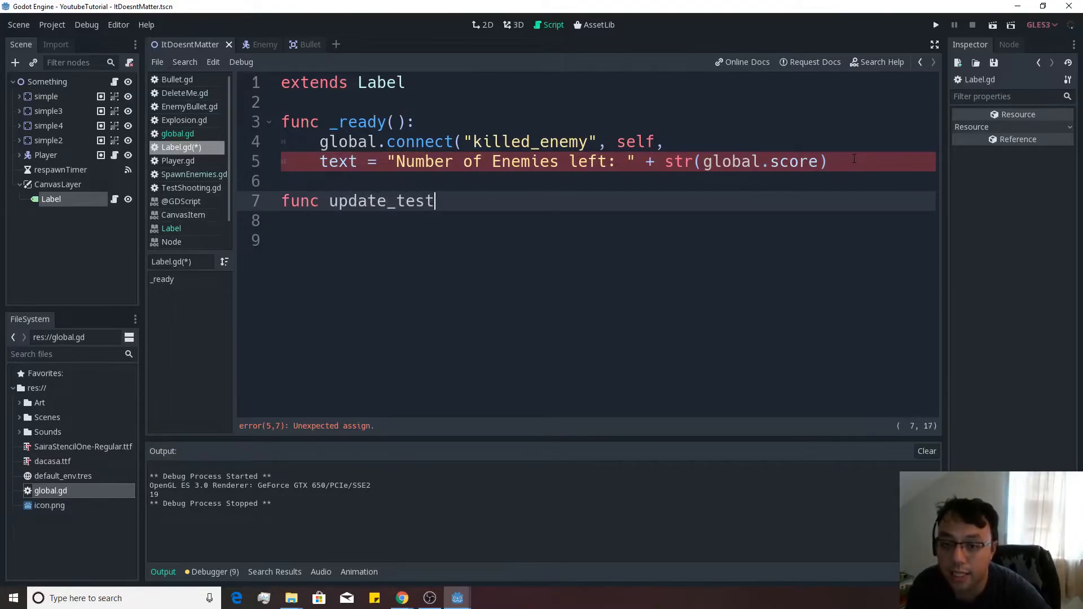
{"action": "type", "text": "():"}
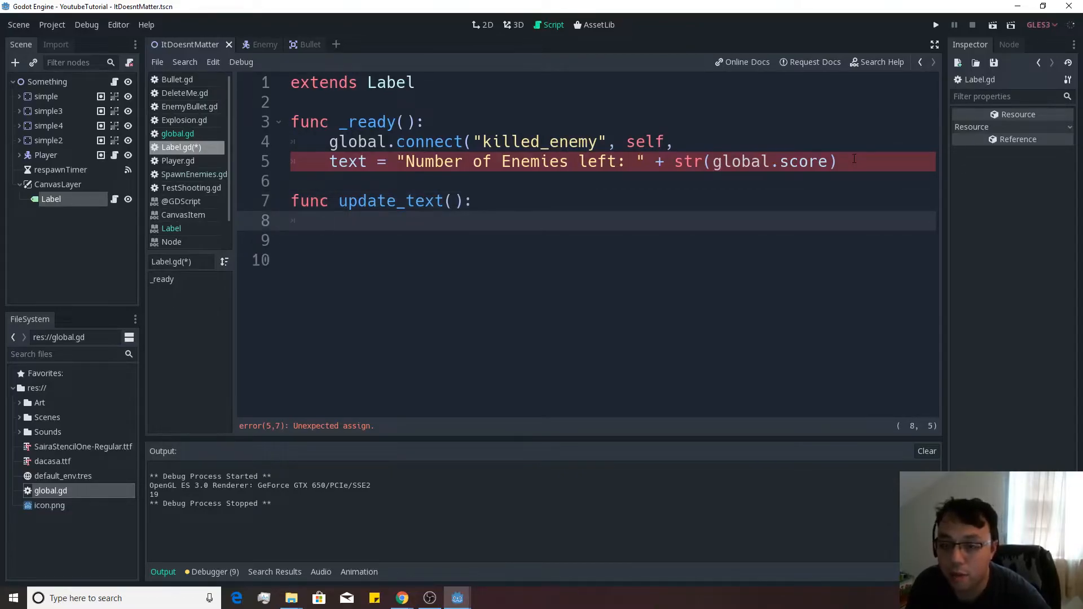
{"action": "left_click", "coordinate": [425, 122]}
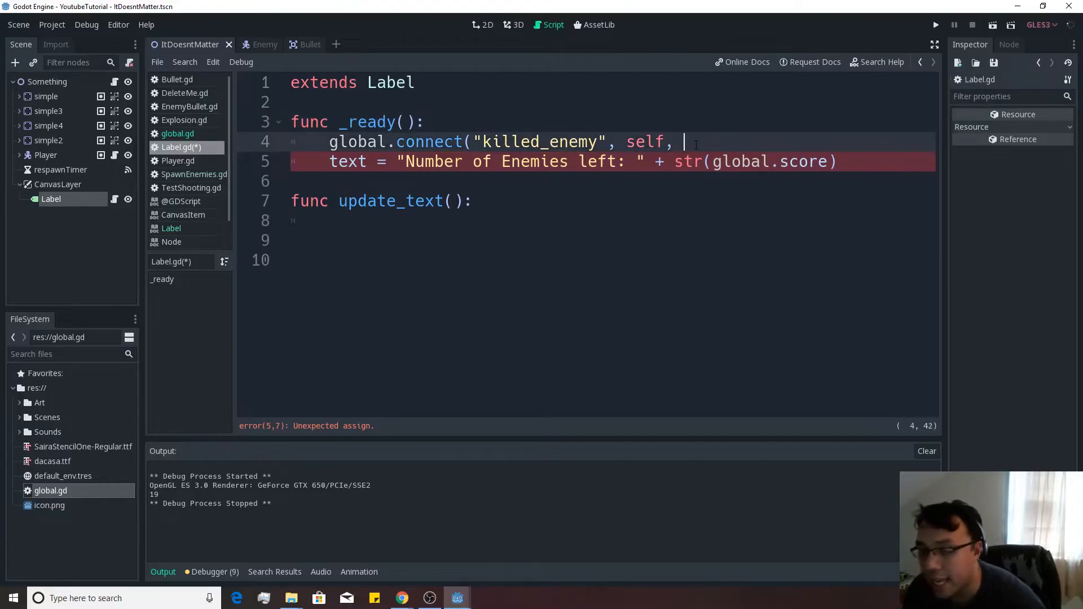
{"action": "type", "text": "\"updat"}
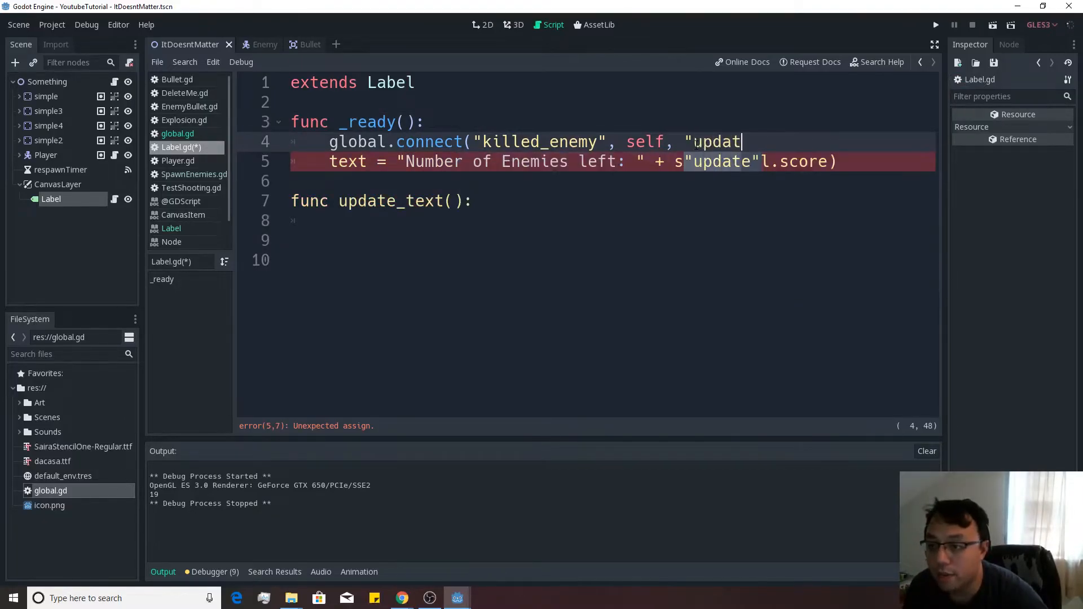
{"action": "type", "text": "e_text\")"}
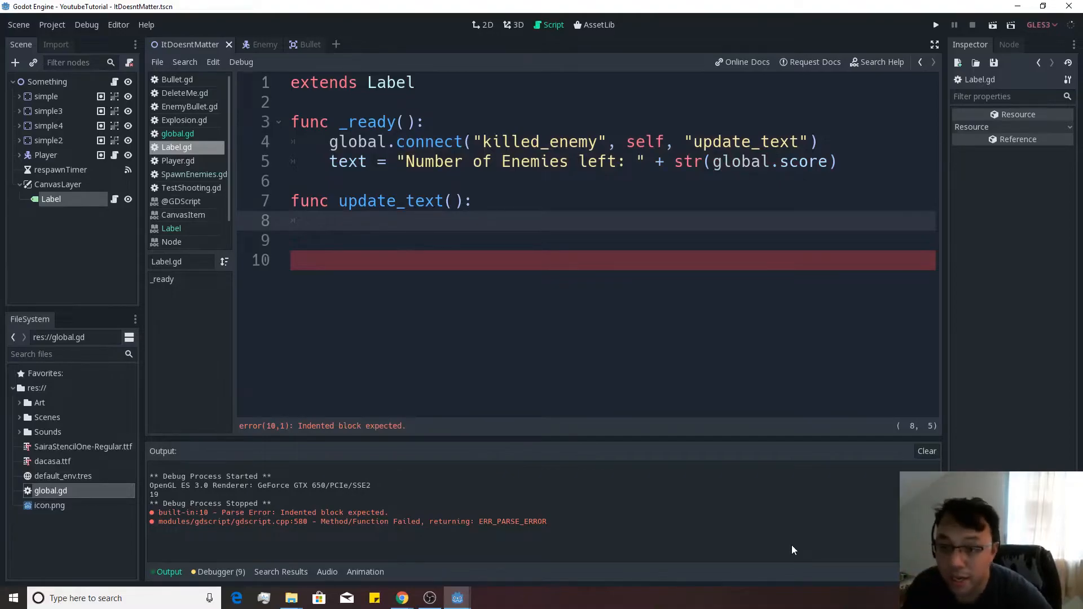
Step: Move the enemies-left text assignment into update_text, call it from _ready, and return to global.gd
{"action": "type", "text": "text = \""}
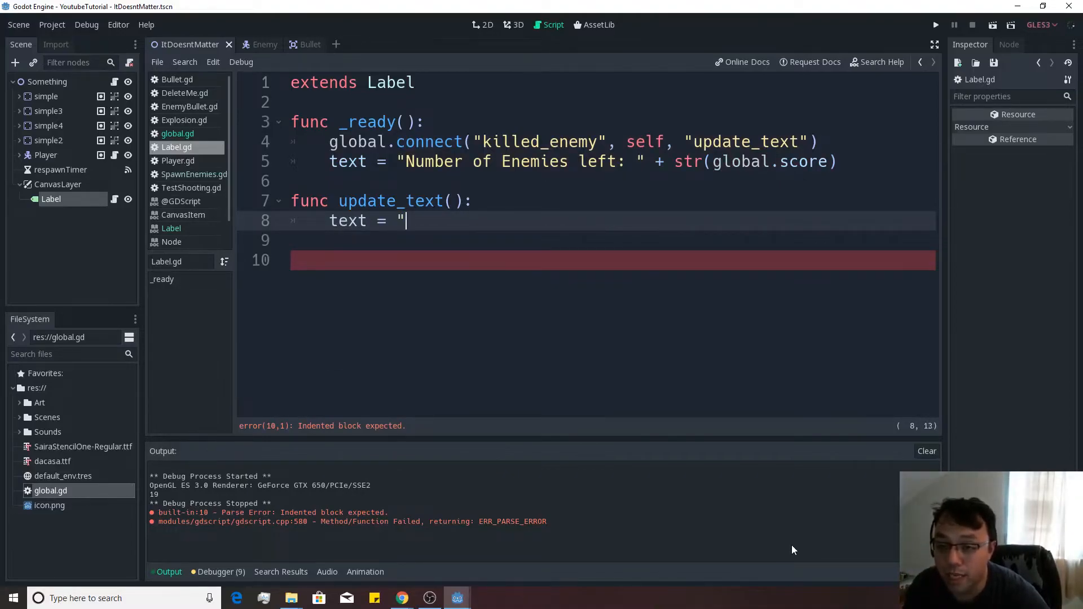
{"action": "type", "text": "Number of"}
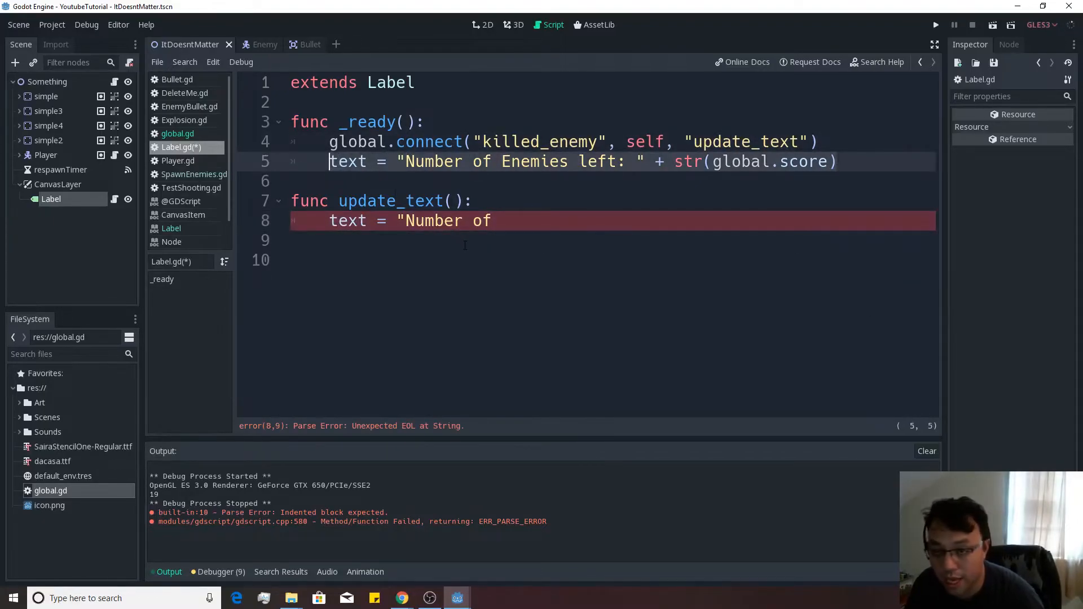
{"action": "left_click", "coordinate": [413, 221]}
{"action": "type", "text": "update_text("}
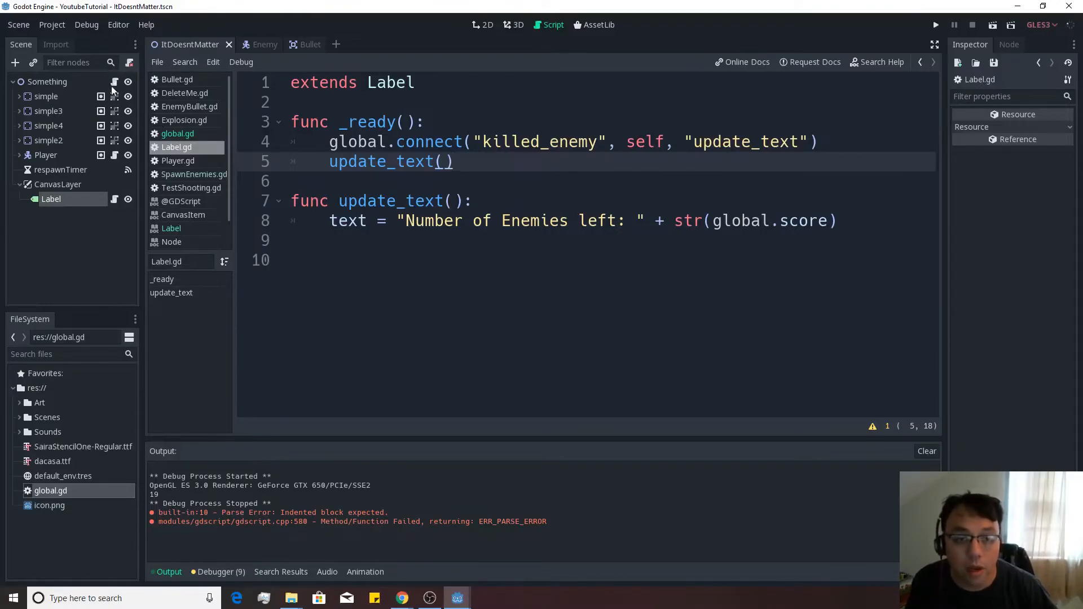
{"action": "left_click", "coordinate": [177, 133]}
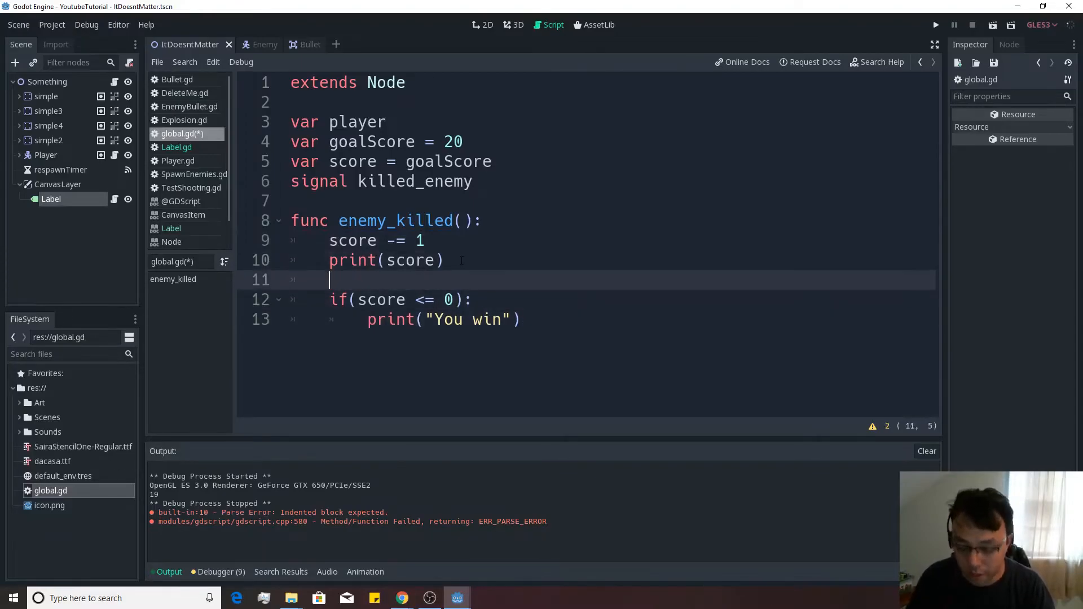
Step: Place emit_signal("killed_enemy") below print(score), save, and run the project to test it
{"action": "type", "text": "emit_signal(\"killed_enemy\")"}
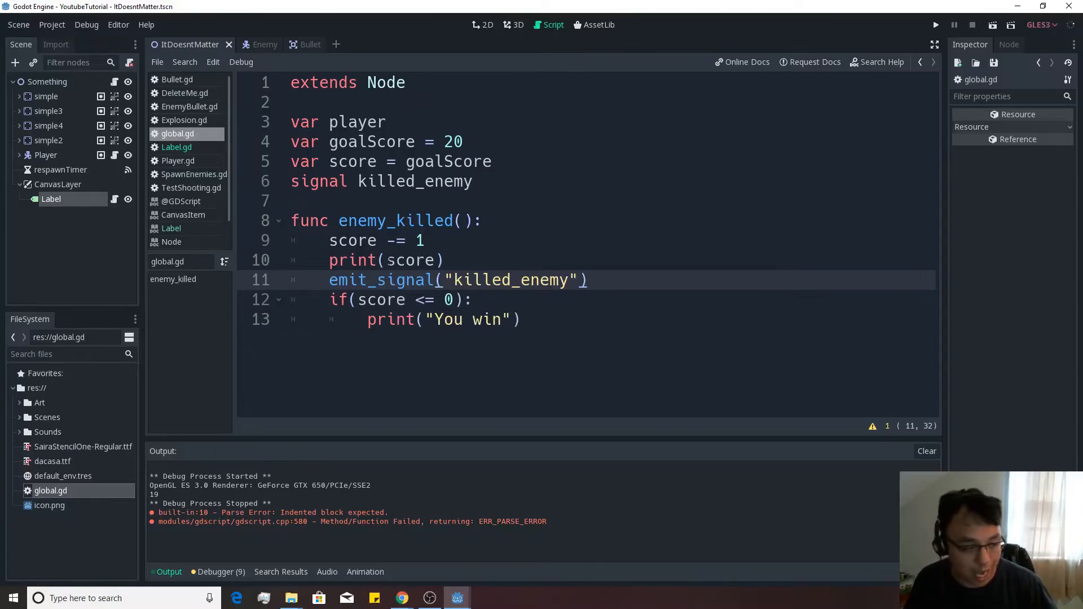
{"action": "left_click", "coordinate": [936, 25]}
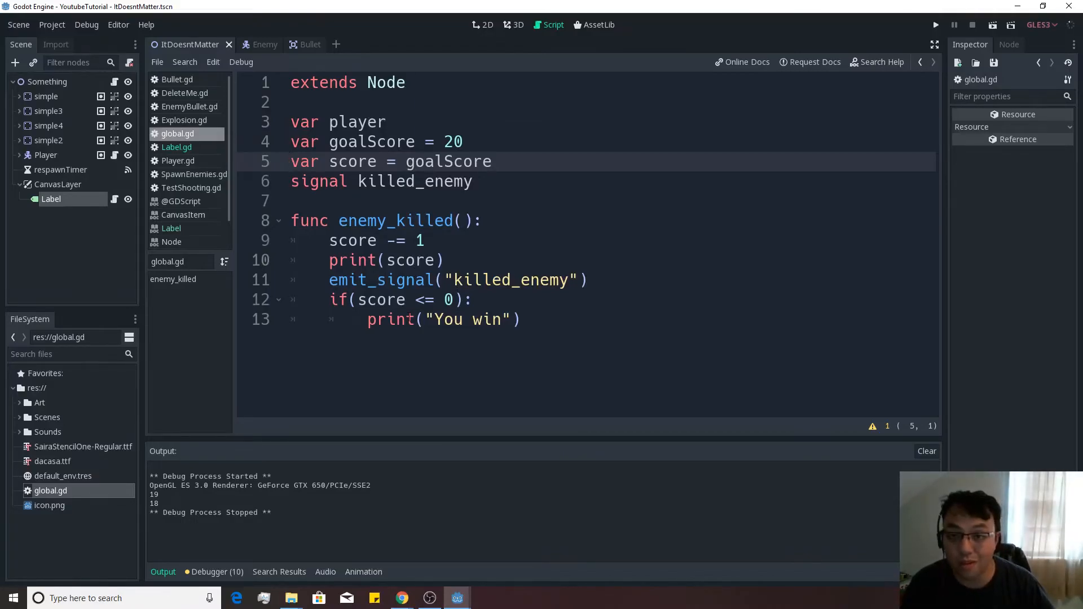
{"action": "left_click", "coordinate": [293, 161]}
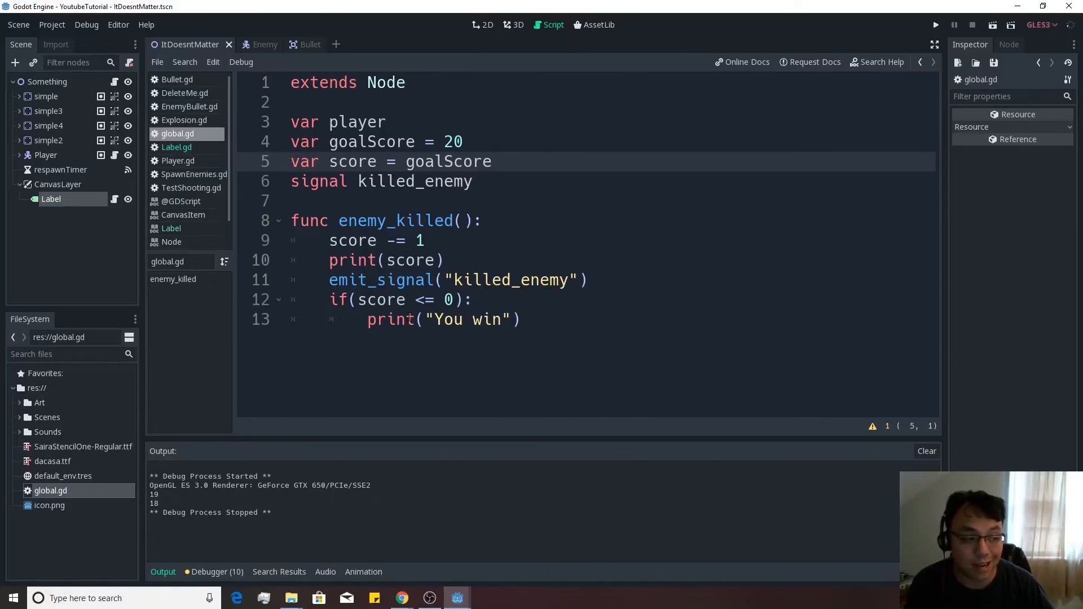
{"action": "left_click", "coordinate": [293, 161]}
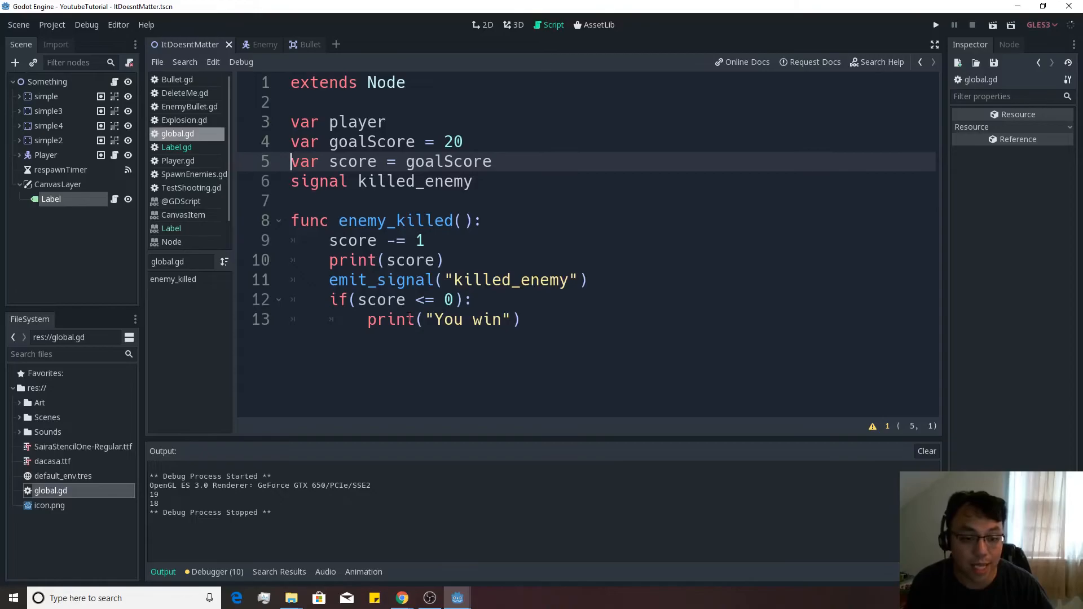